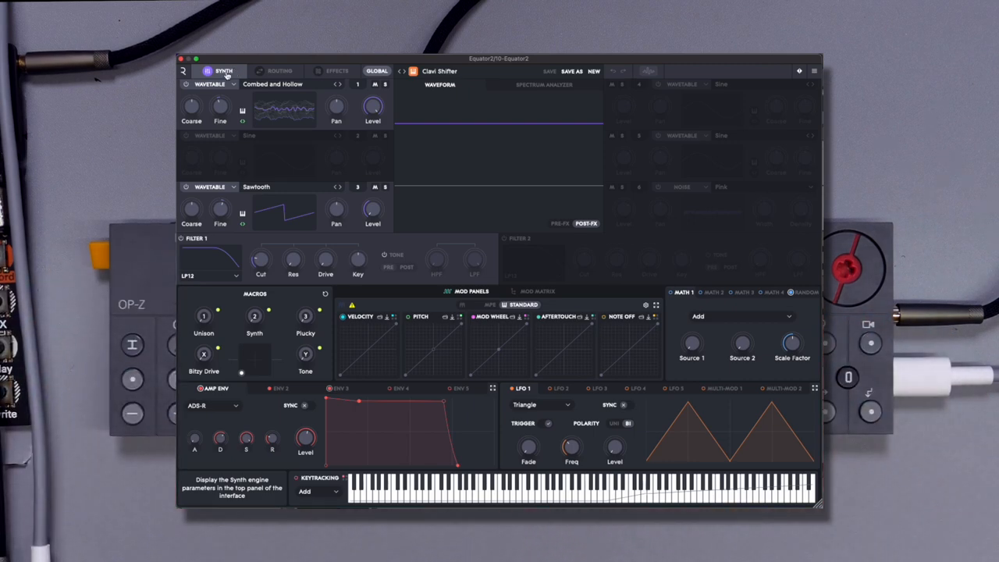
- Review Clavi Shifter's Routing and Effects pages, then return to the preset browser
{"action": "left_click", "coordinate": [279, 70]}
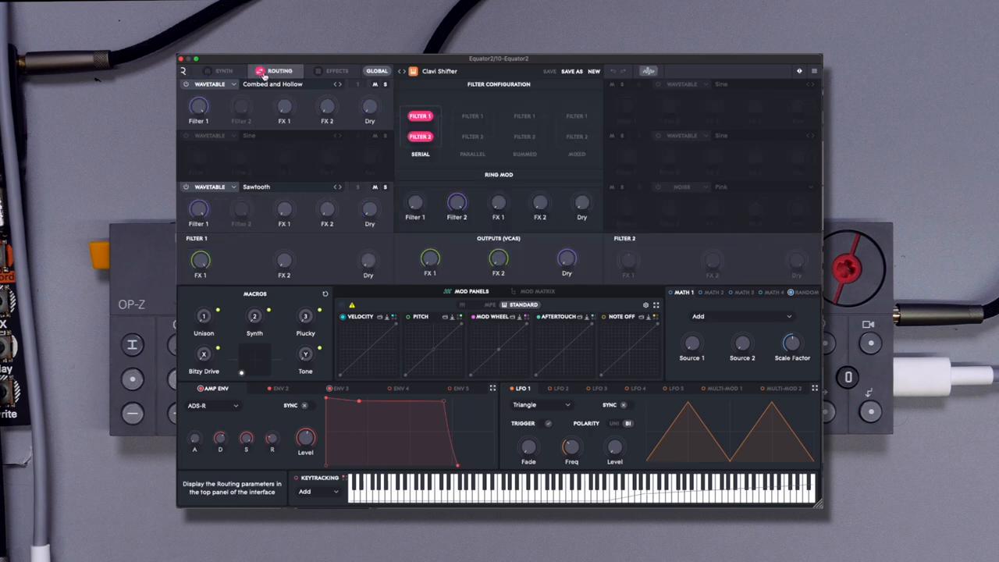
{"action": "left_click", "coordinate": [334, 72]}
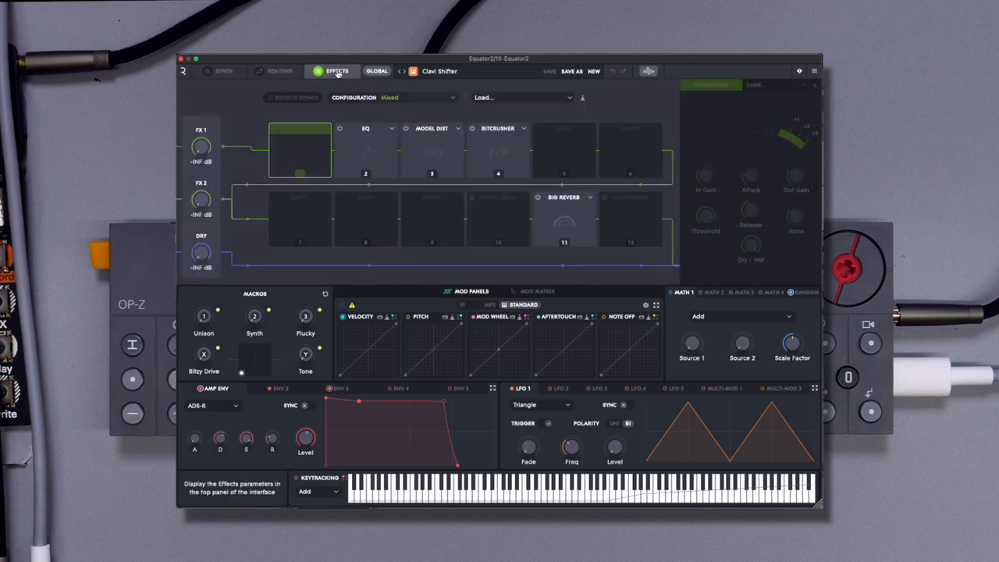
{"action": "left_click", "coordinate": [225, 72]}
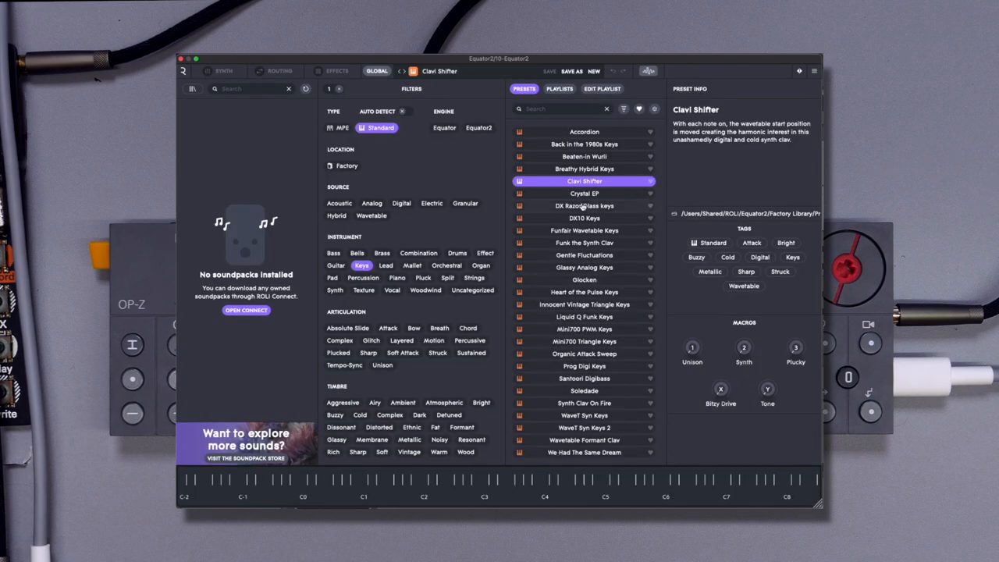
{"action": "mouse_move", "coordinate": [527, 247]}
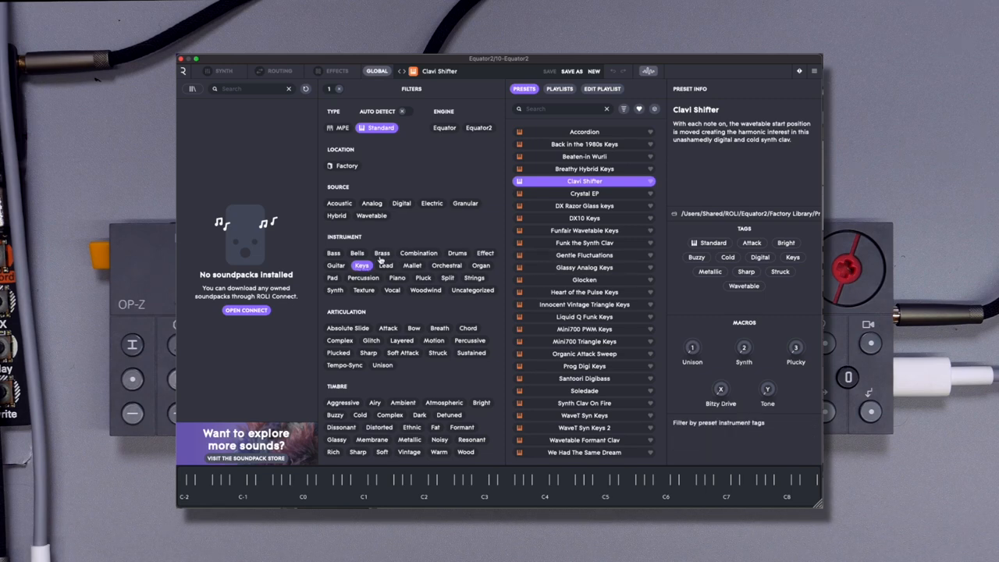
- Filter presets by Brass then Breath articulation and load Demons Are Coming For You
{"action": "left_click", "coordinate": [381, 253]}
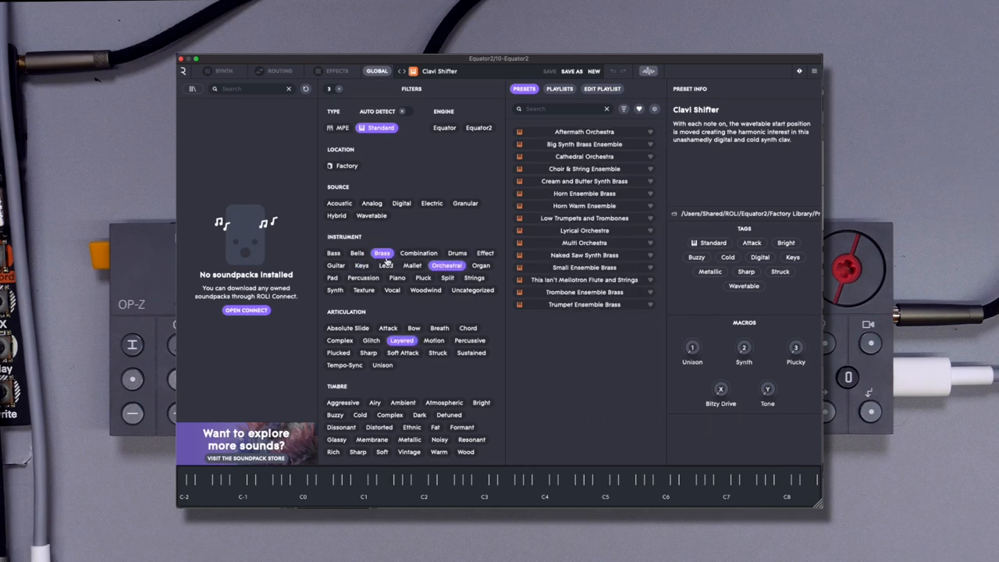
{"action": "left_click", "coordinate": [381, 253]}
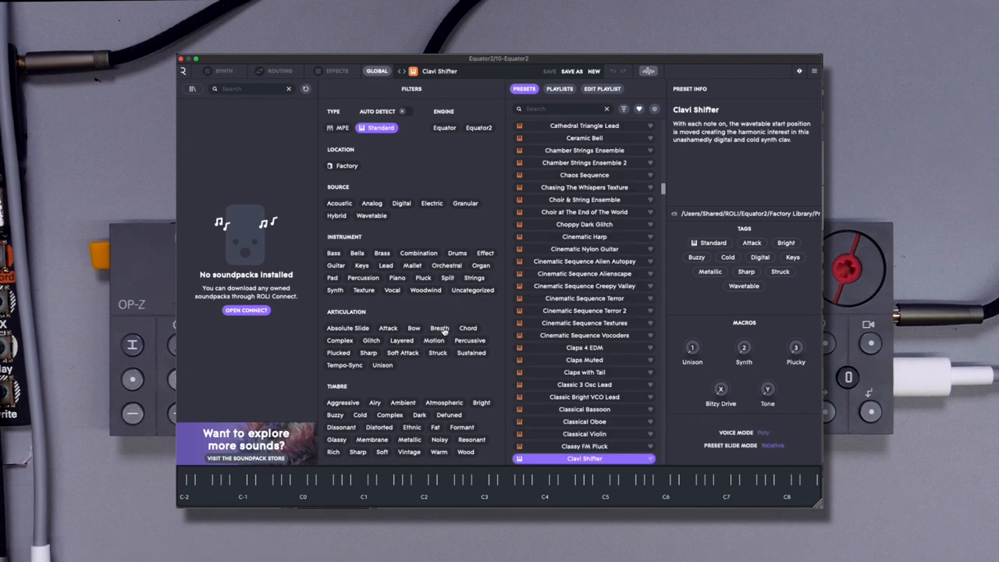
{"action": "left_click", "coordinate": [440, 328]}
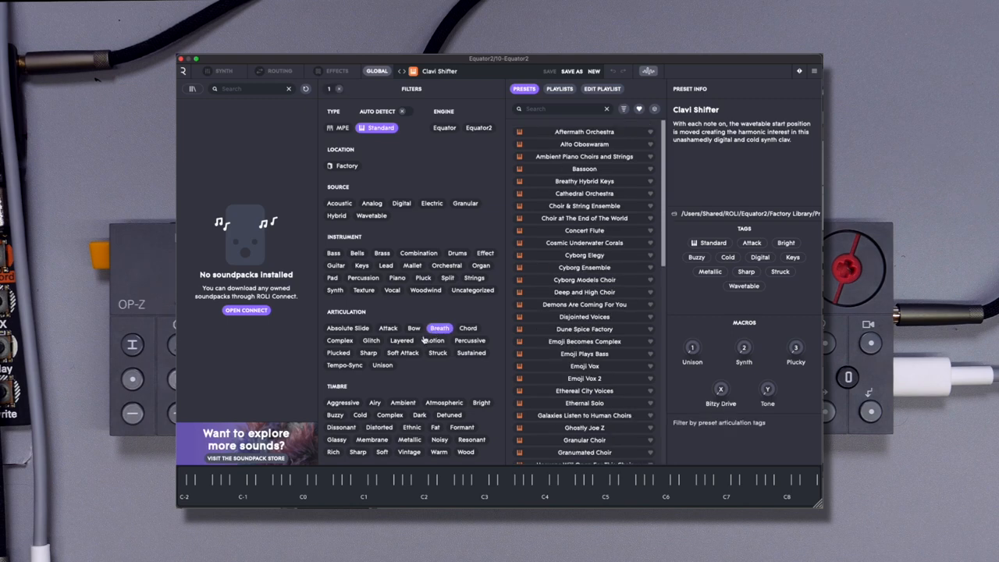
{"action": "left_click", "coordinate": [584, 305]}
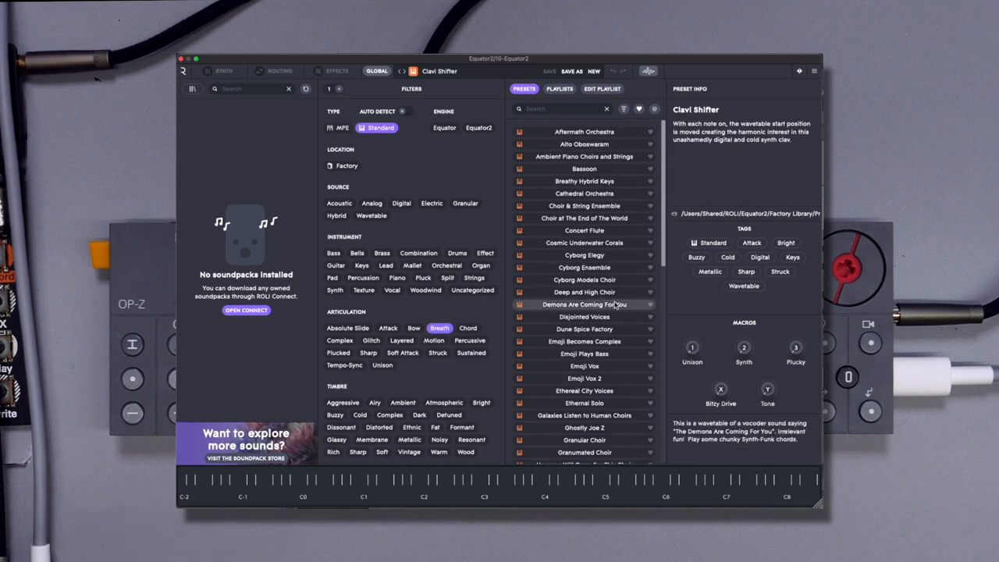
{"action": "left_click", "coordinate": [584, 305]}
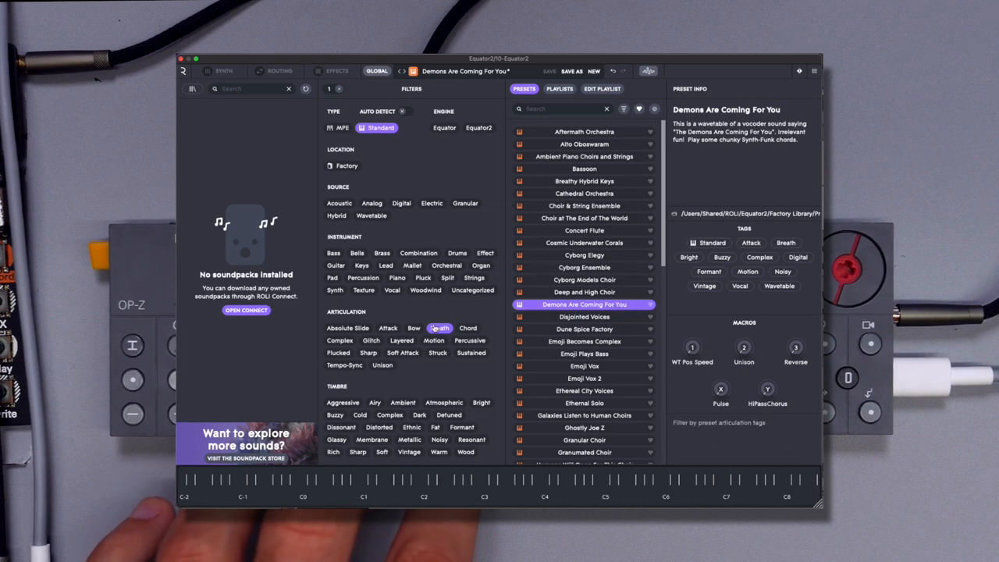
- Filter to Keys and audition Glassy Analog Keys, Crystal EP and Beaten-in Wurli
{"action": "left_click", "coordinate": [362, 266]}
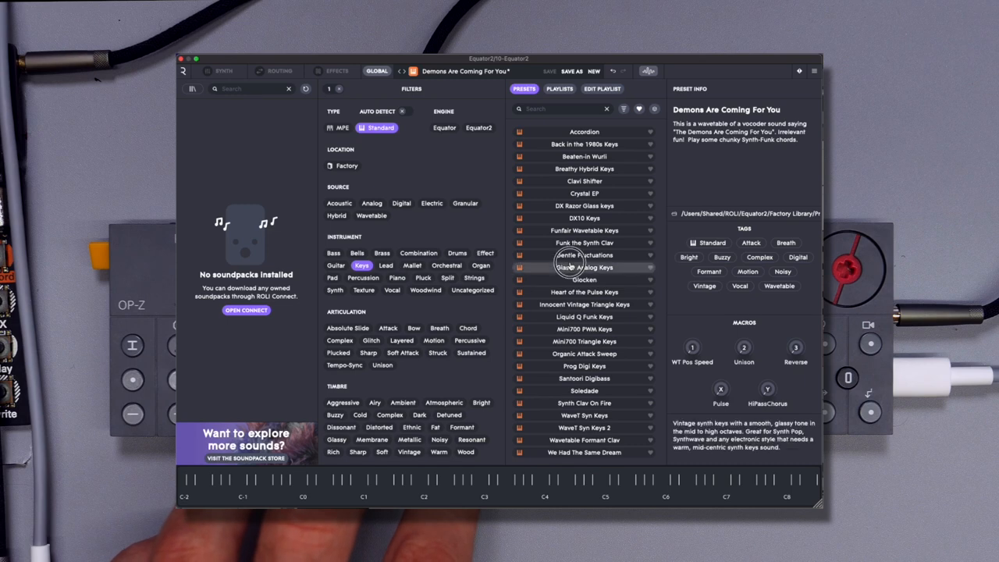
{"action": "left_click", "coordinate": [584, 267]}
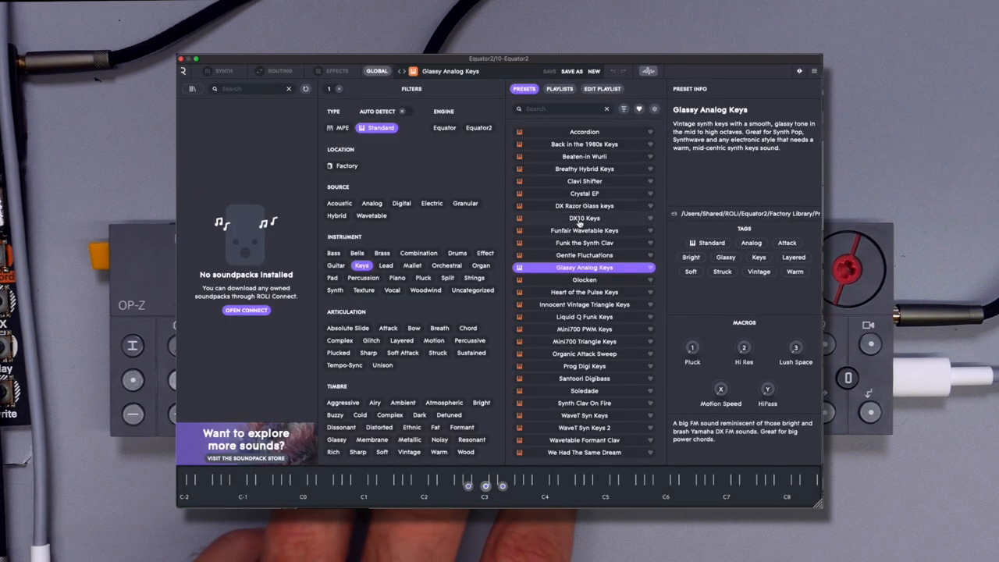
{"action": "left_click", "coordinate": [584, 194]}
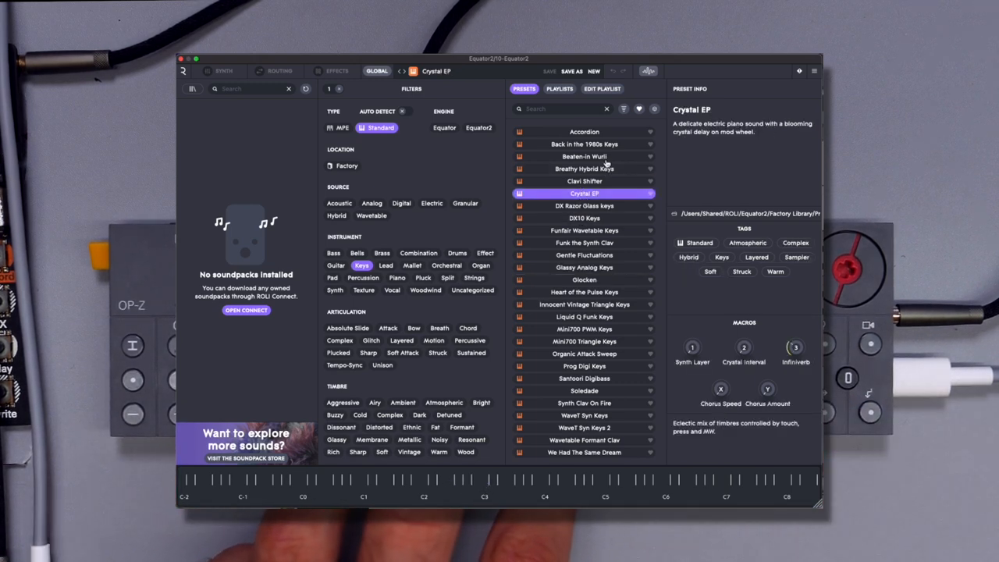
{"action": "left_click", "coordinate": [584, 156]}
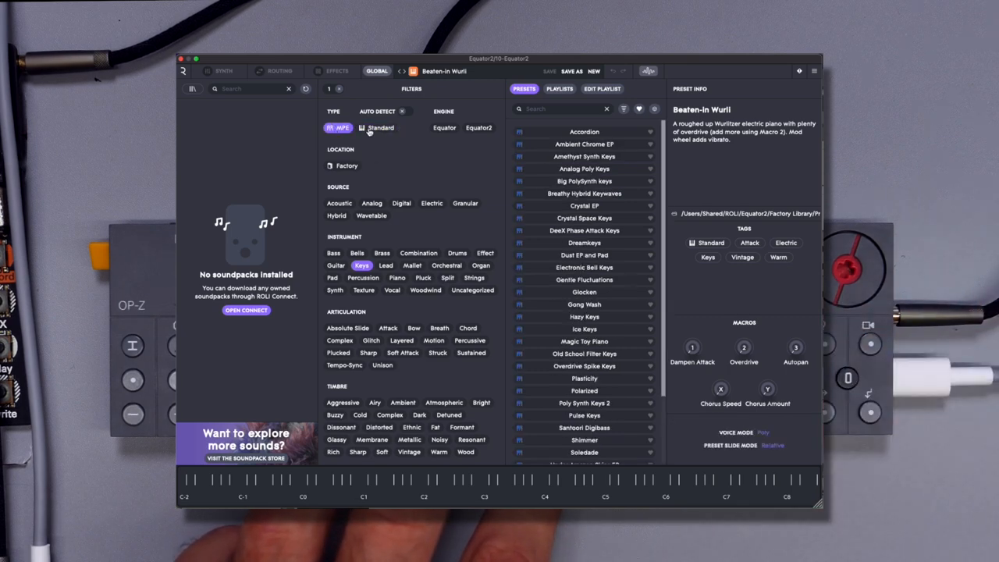
- Audition Liquid Electro-Acoustic EP and Santoori Digibass, then load Rhodes For the End of the World
{"action": "left_click", "coordinate": [381, 128]}
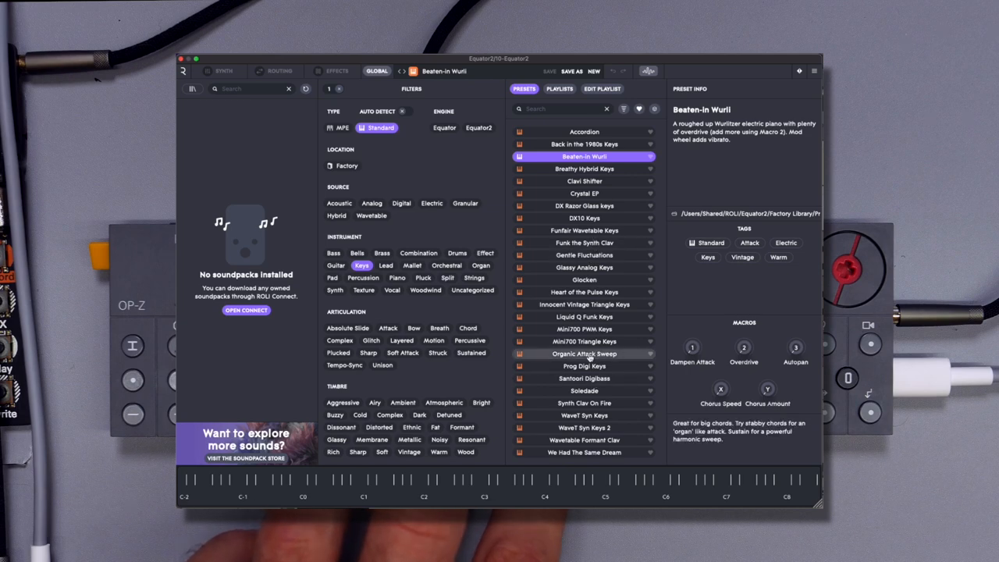
{"action": "left_click", "coordinate": [584, 353]}
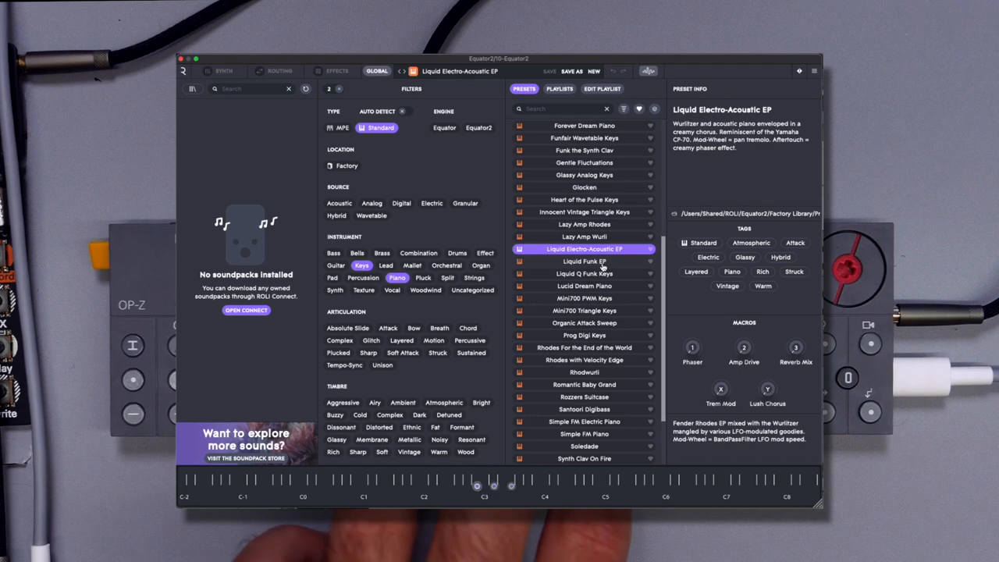
{"action": "left_click", "coordinate": [584, 409]}
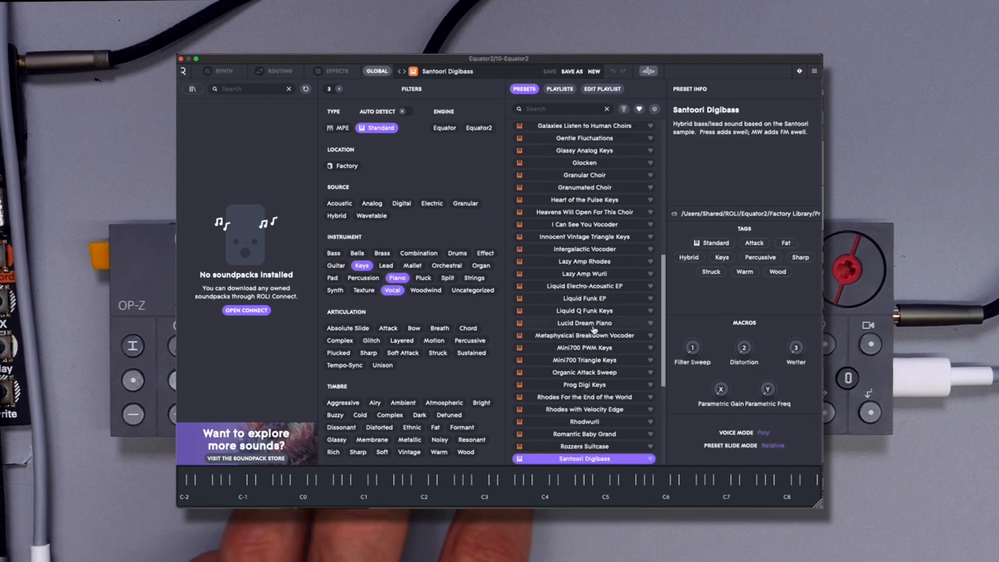
{"action": "left_click", "coordinate": [584, 397]}
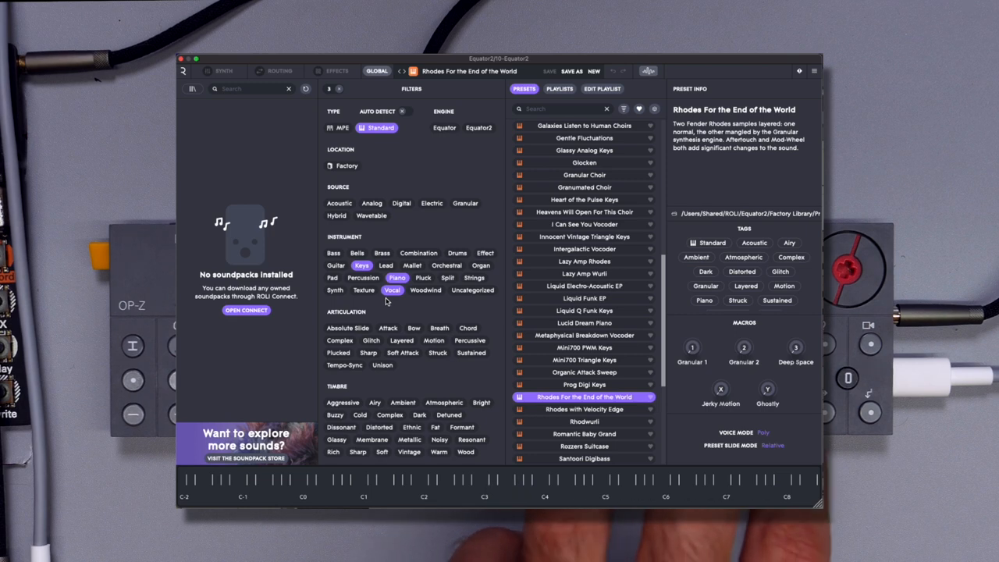
{"action": "mouse_move", "coordinate": [469, 381]}
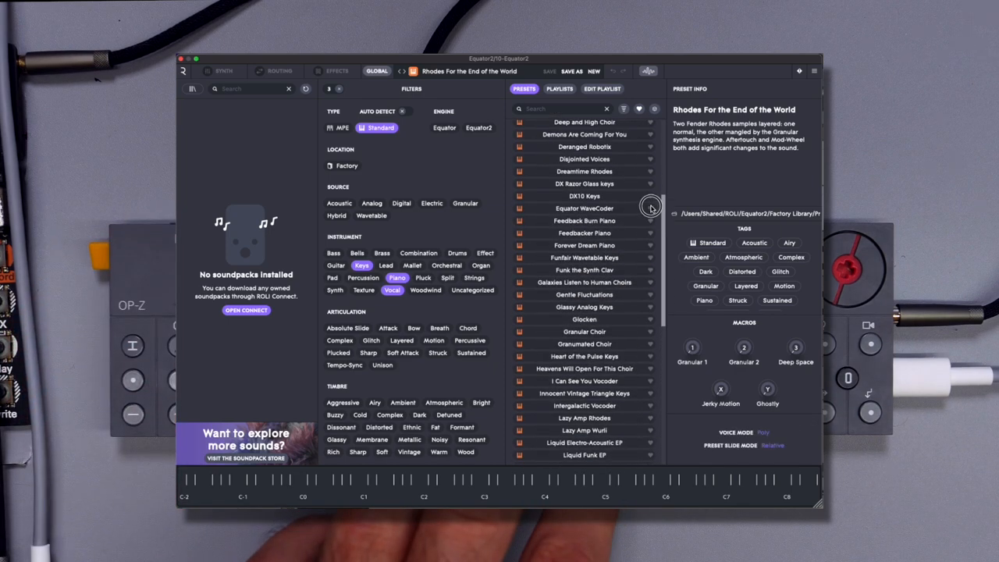
{"action": "scroll", "scroll_direction": "down", "scroll_amount": 3}
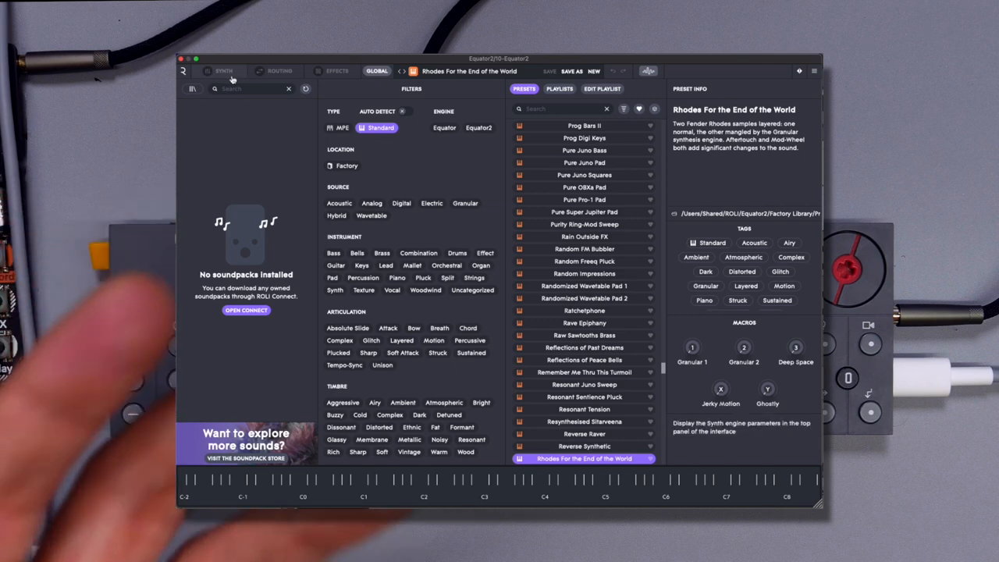
- Show the Synth engine page and adjust a parameter on the three-sine FM preset
{"action": "left_click", "coordinate": [225, 72]}
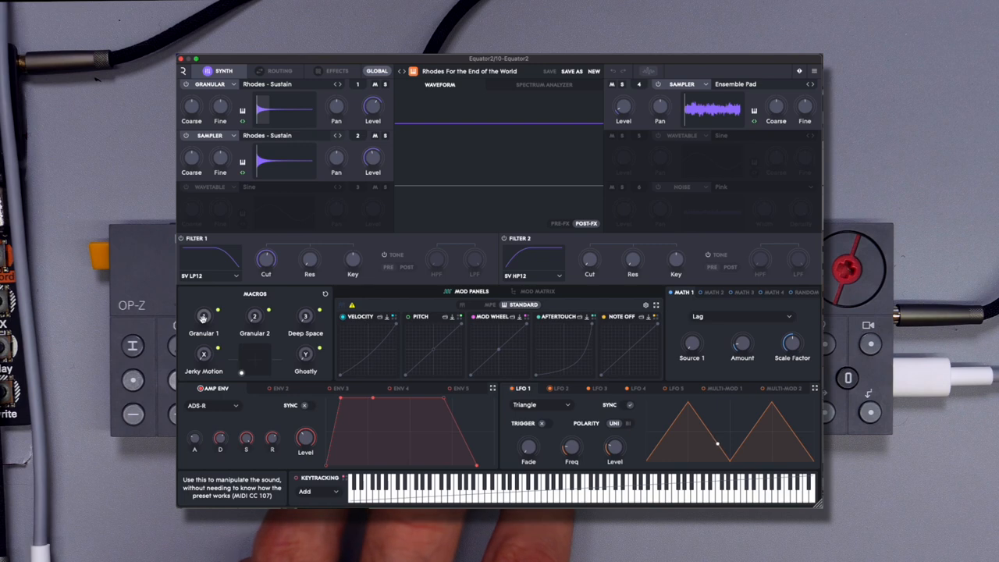
{"action": "left_click_drag", "start_coordinate": [203, 314], "coordinate": [203, 303]}
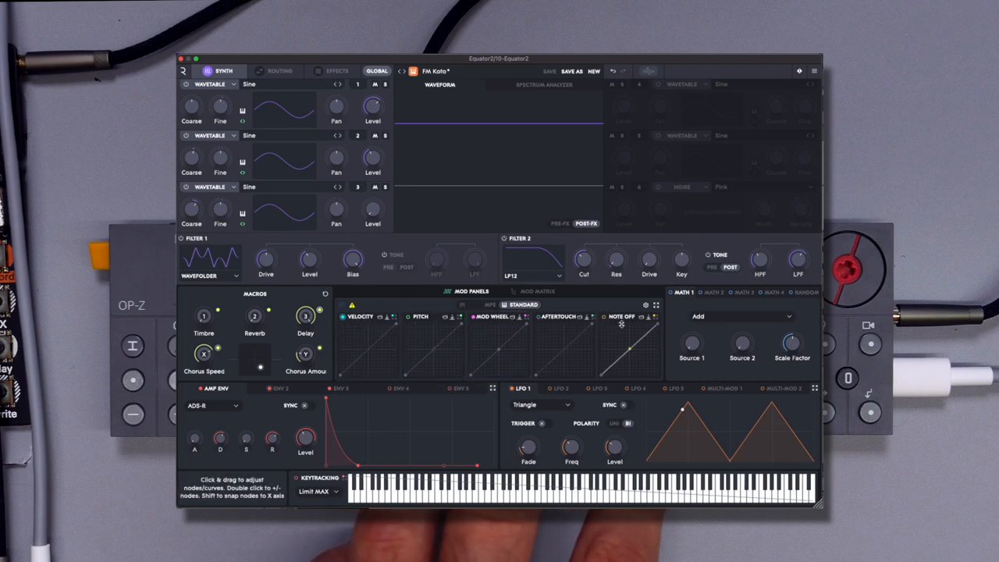
- Flip between the FM preset's Routing page and its Synth engine parameters
{"action": "left_click", "coordinate": [537, 292]}
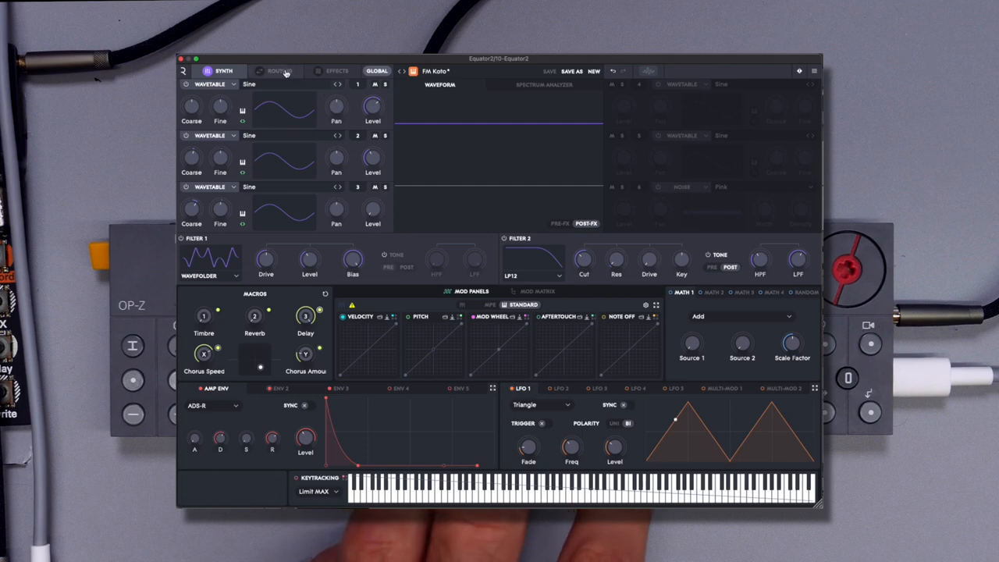
{"action": "left_click", "coordinate": [280, 72]}
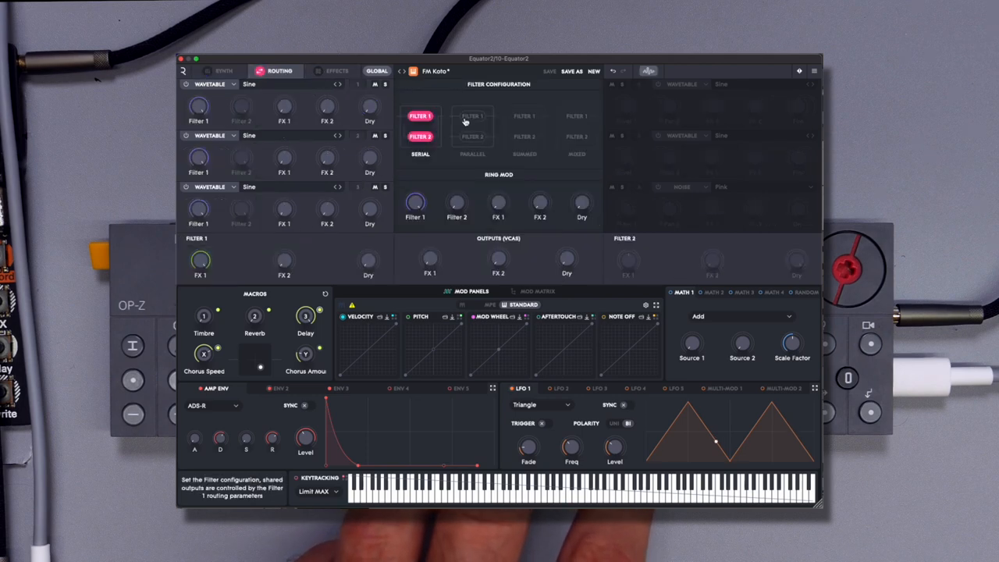
{"action": "left_click", "coordinate": [225, 72]}
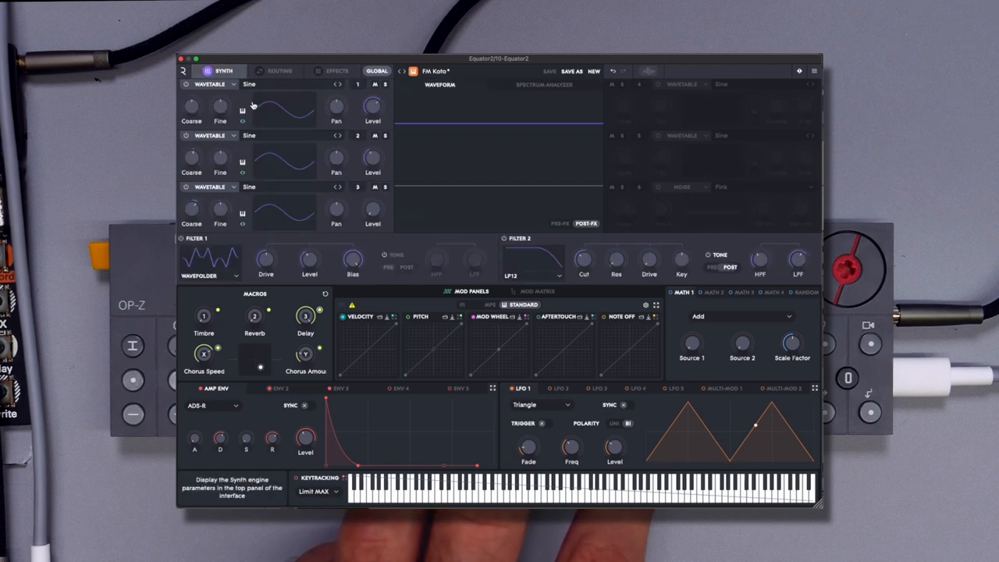
{"action": "left_click", "coordinate": [280, 70]}
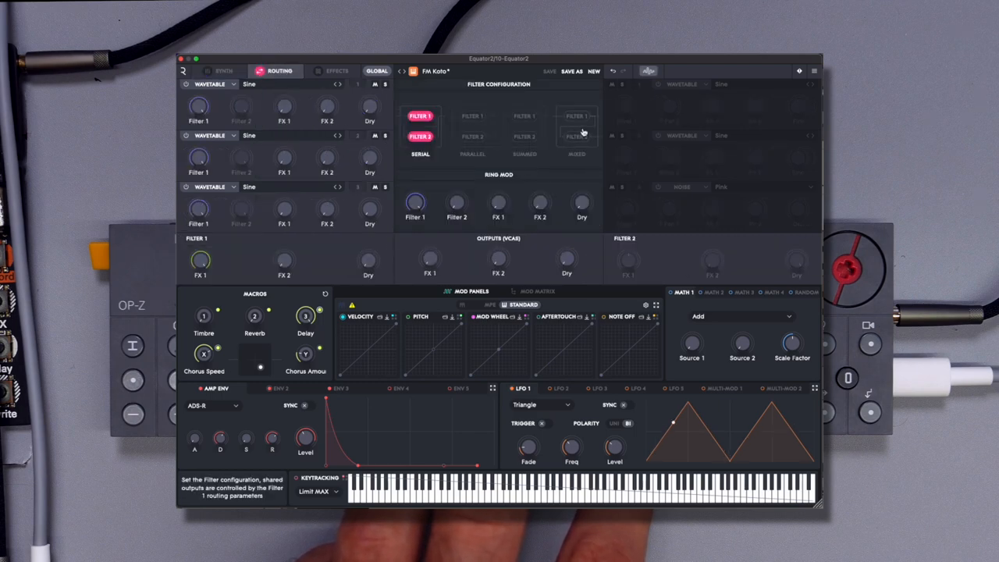
{"action": "left_click", "coordinate": [225, 72]}
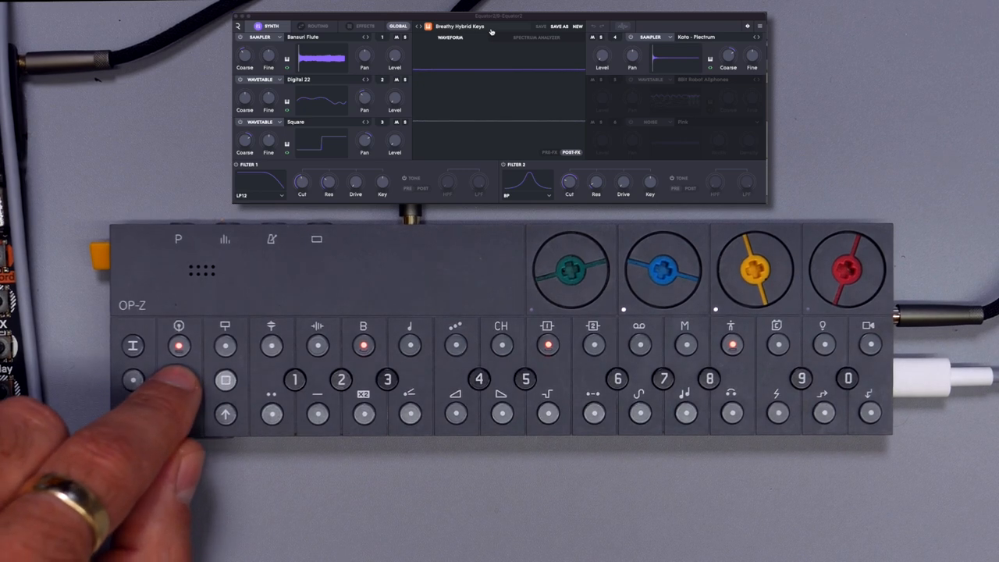
- Load the Closed Hat - Shiny drum preset from the browser
{"action": "left_click", "coordinate": [178, 381]}
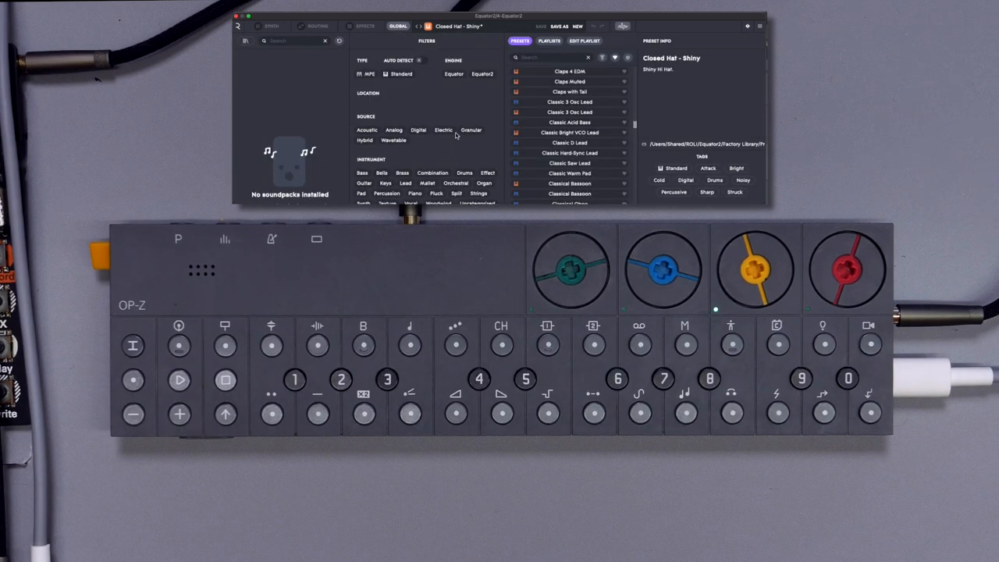
- Filter the list to Drums presets, scroll through them, then return to the FM preset's engine page
{"action": "left_click", "coordinate": [465, 176]}
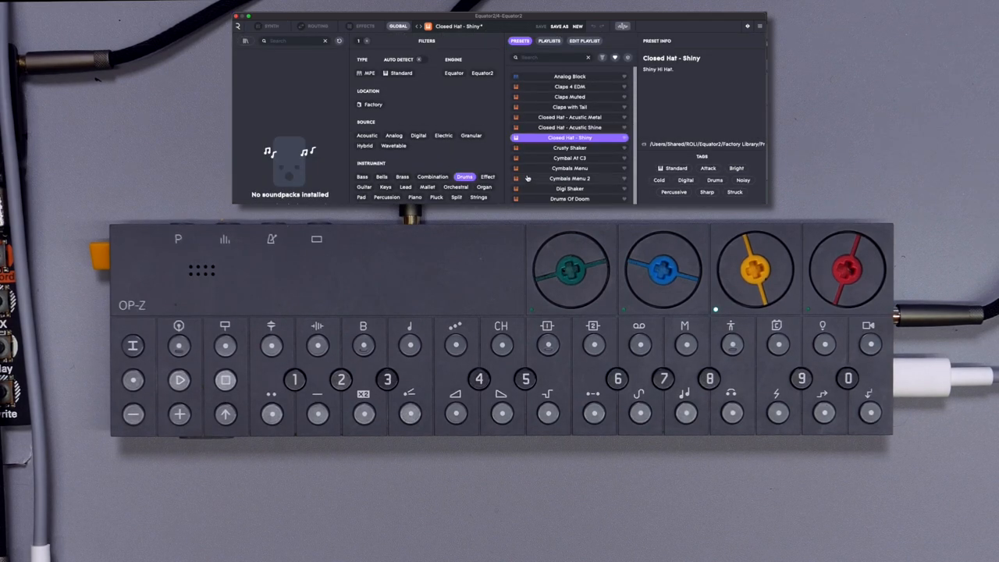
{"action": "scroll", "scroll_direction": "down", "scroll_amount": 3}
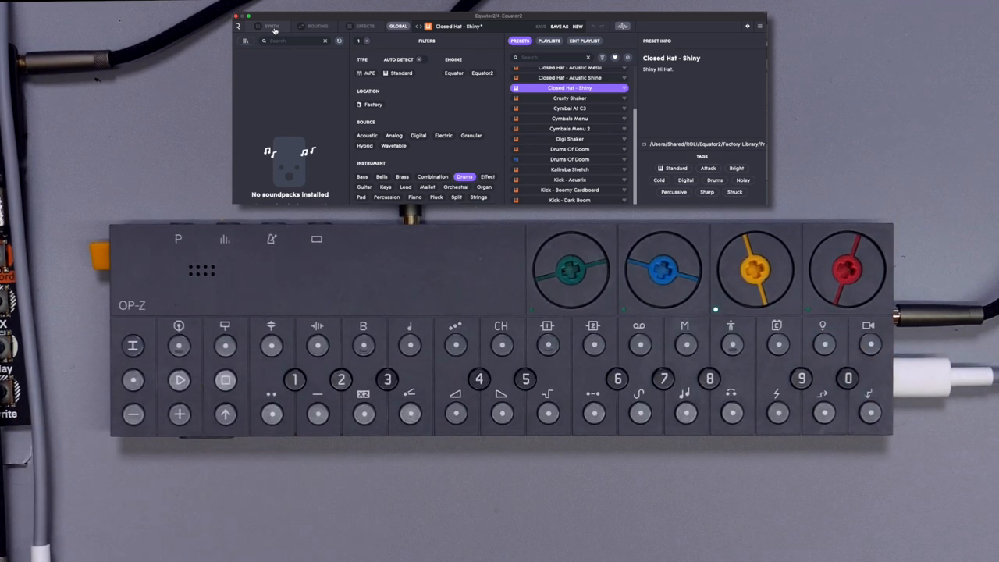
{"action": "left_click", "coordinate": [272, 25]}
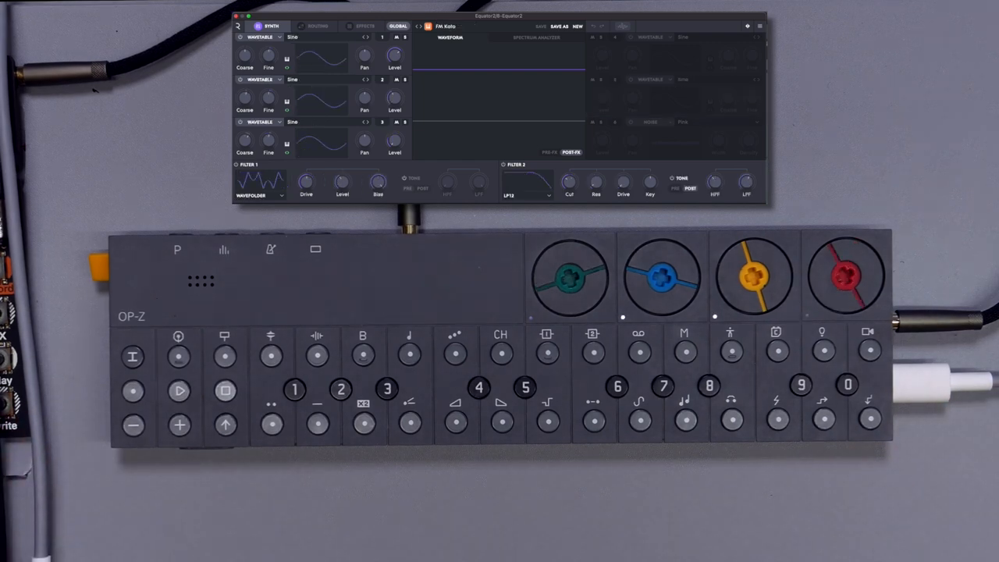
{"action": "left_click", "coordinate": [525, 387]}
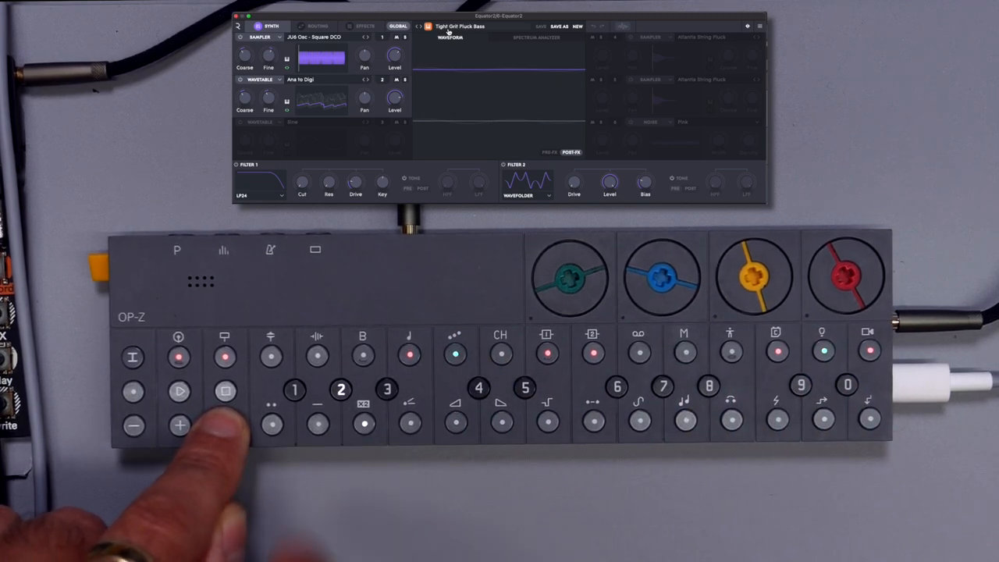
- Select the Tight Grit Pluck Bass preset in the browser list
{"action": "left_click", "coordinate": [225, 425]}
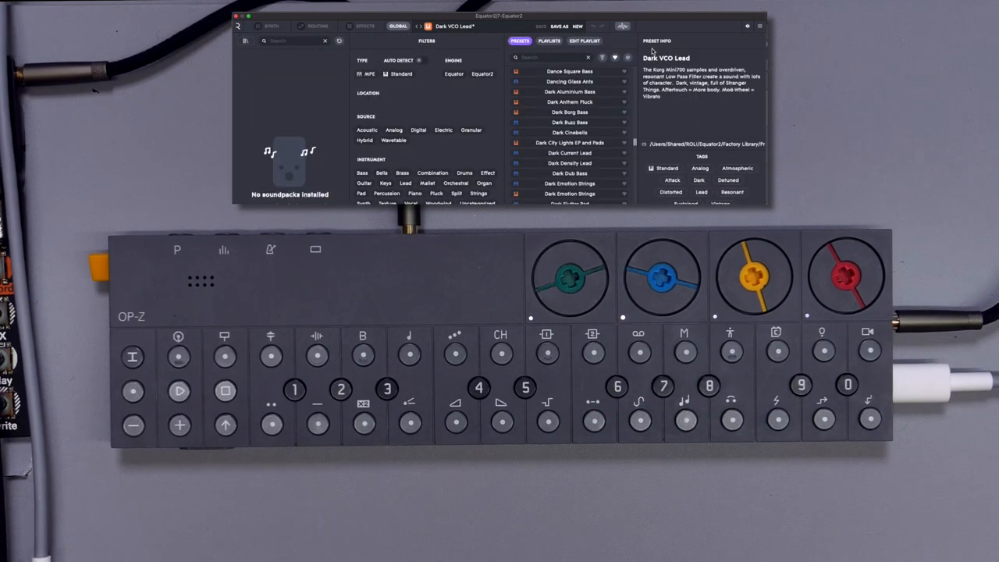
{"action": "mouse_move", "coordinate": [739, 110]}
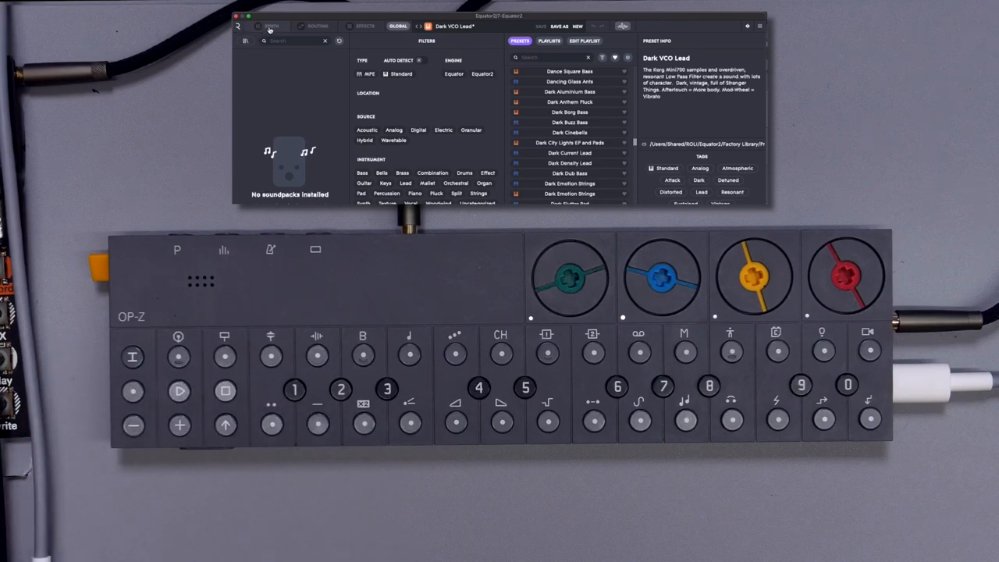
- Keep Dark VCO Lead loaded with its Preset Info description and tags displayed
{"action": "left_click", "coordinate": [268, 25]}
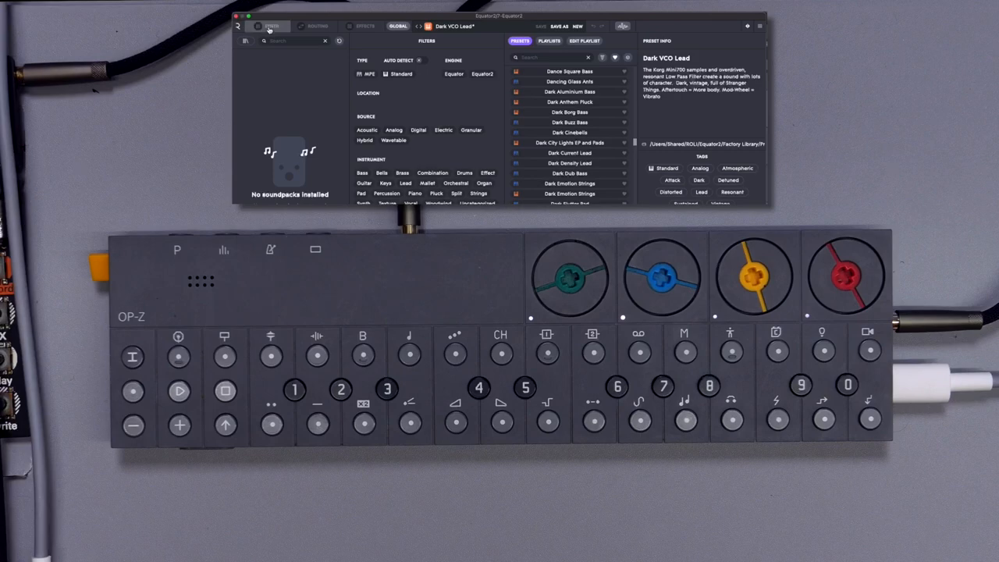